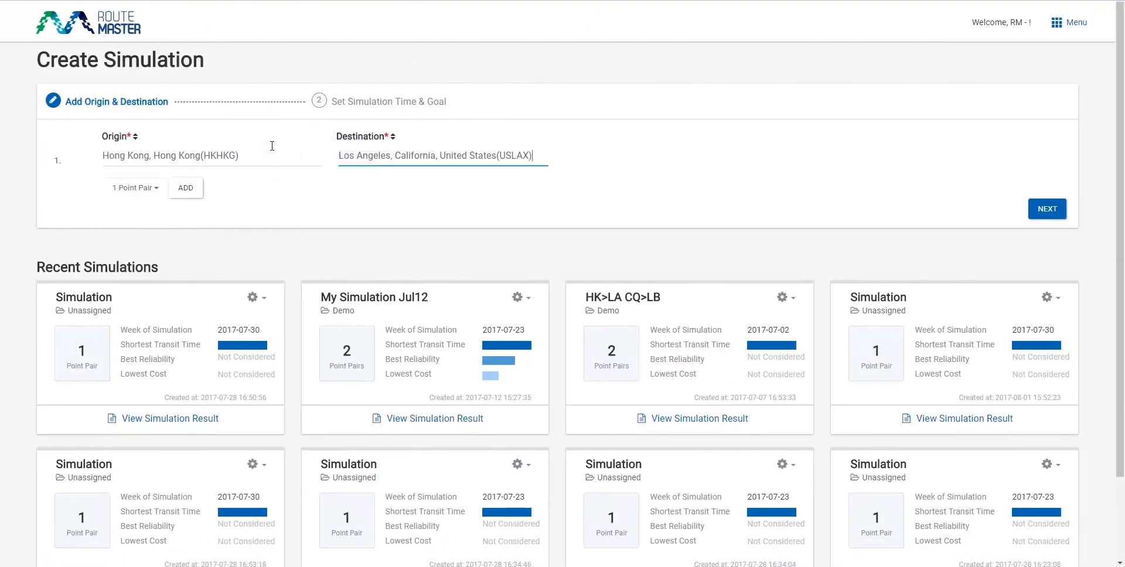
Step: Give Shortest Transit Time High Importance and exclude Shanghai (CNSHA) from the routes
{"action": "left_click", "coordinate": [1046, 208]}
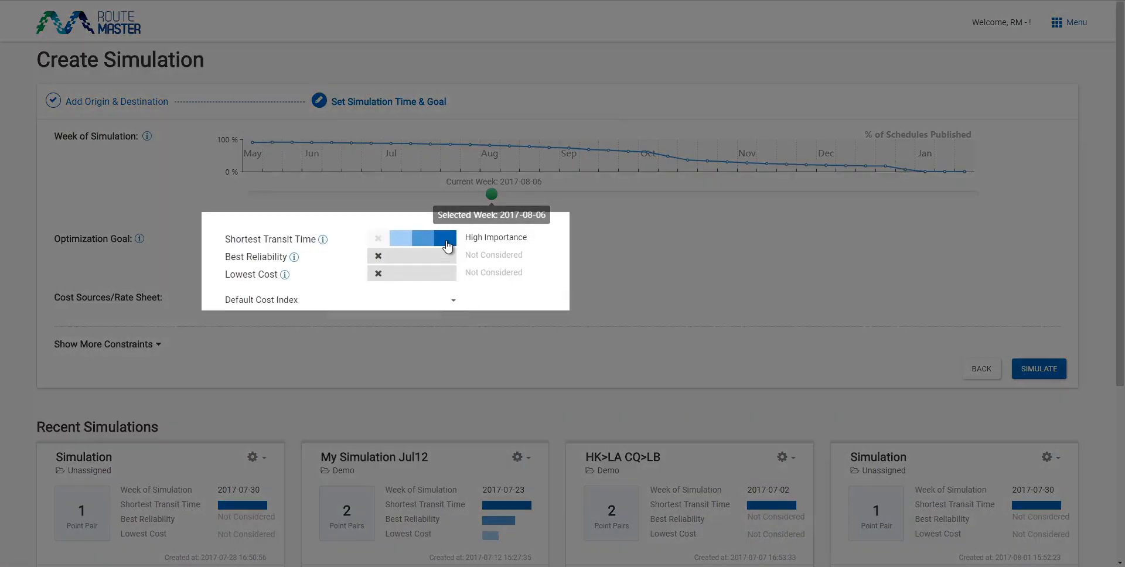
{"action": "left_click", "coordinate": [106, 344]}
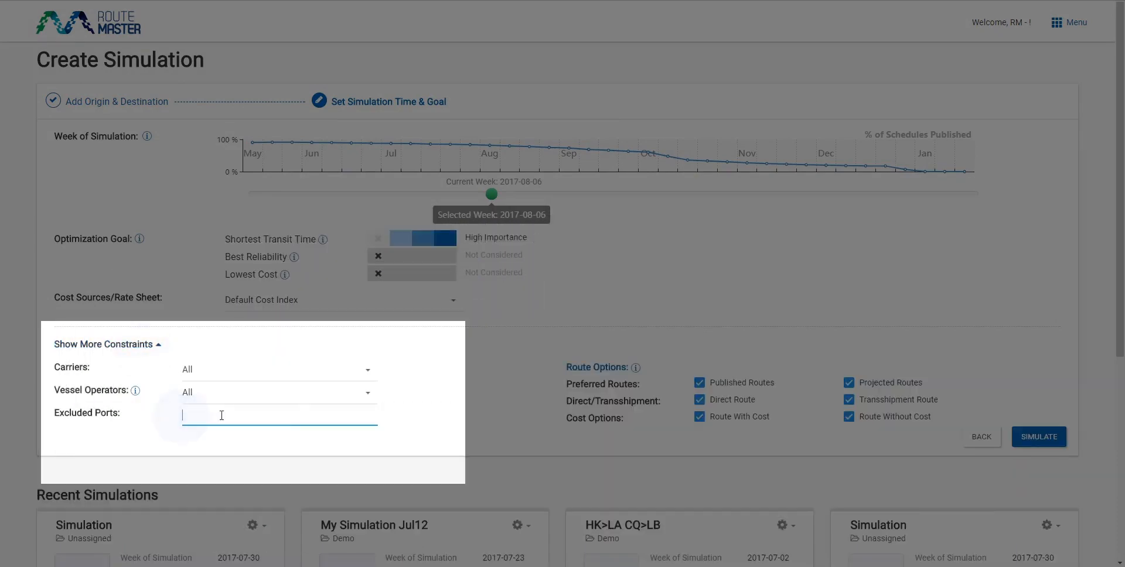
{"action": "type", "text": "shang"}
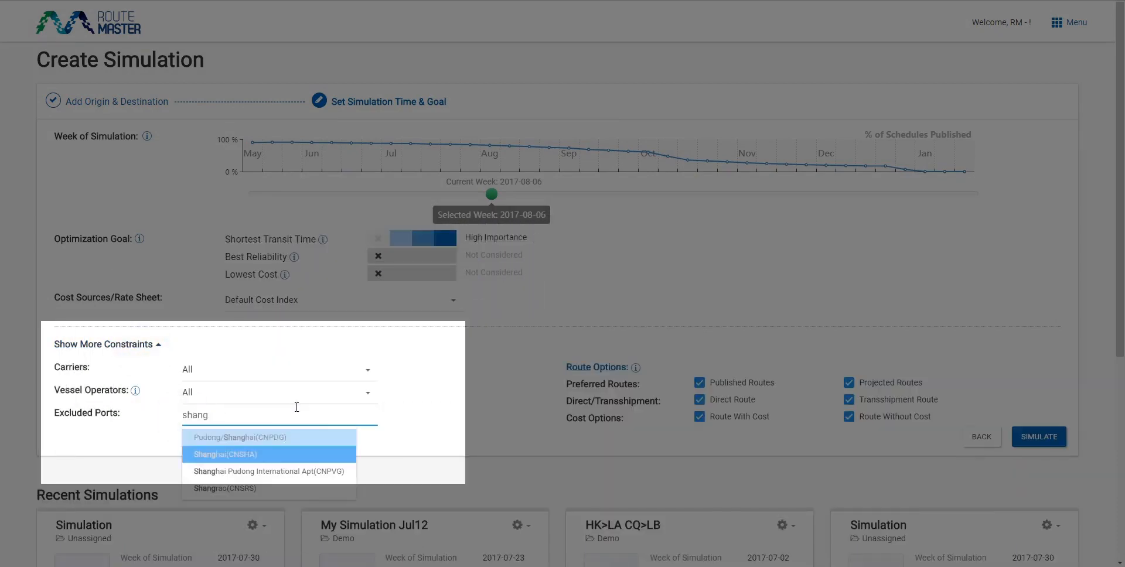
{"action": "left_click", "coordinate": [224, 454]}
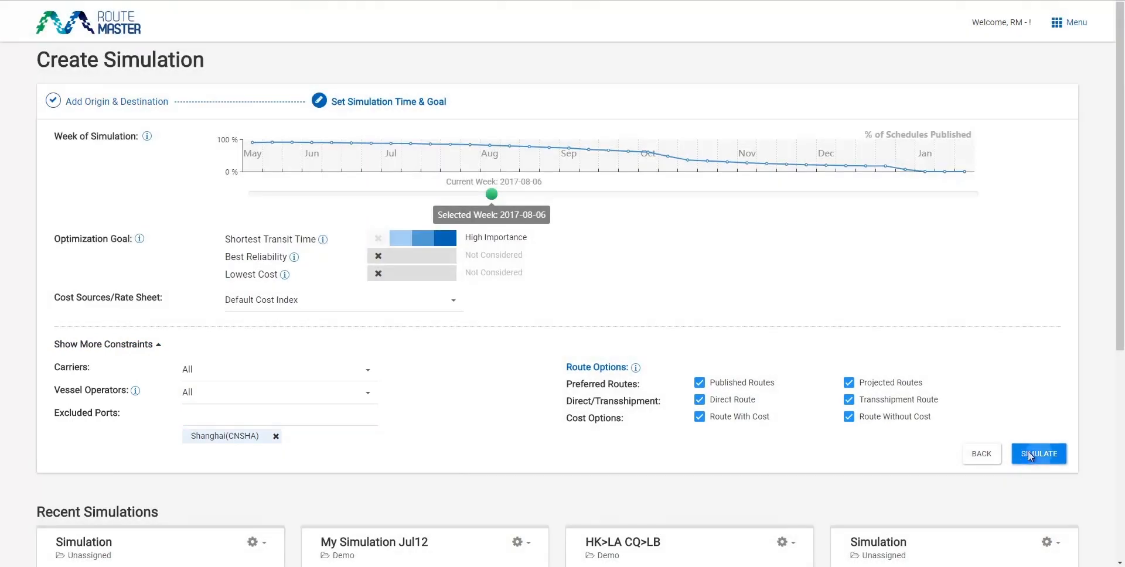
Step: Run the simulation and list all 45 Hong Kong–Los Angeles route options
{"action": "left_click", "coordinate": [1038, 452]}
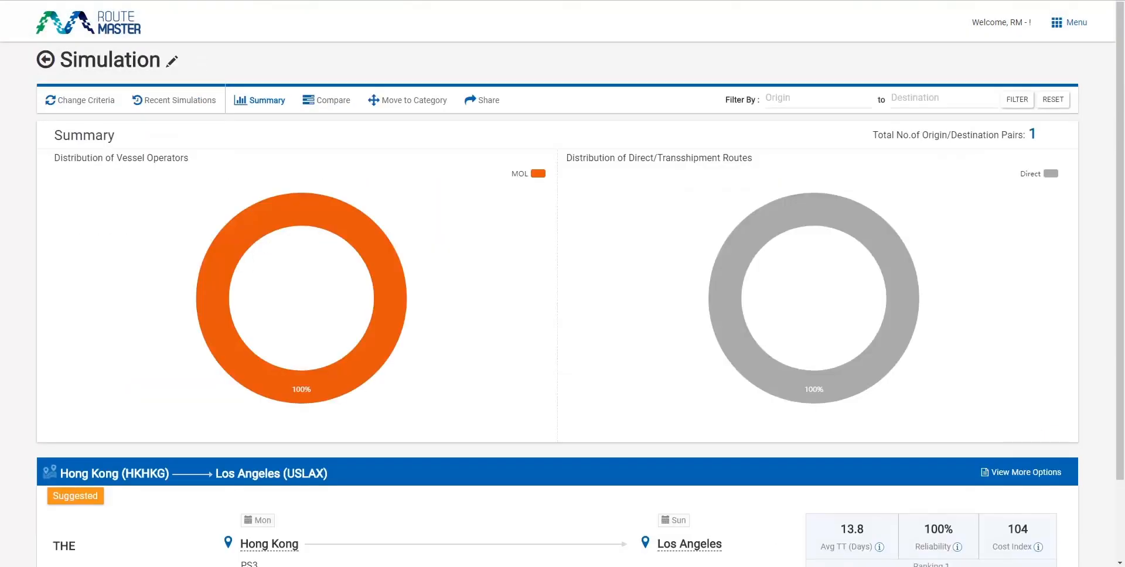
{"action": "scroll", "scroll_direction": "down", "scroll_amount": 3}
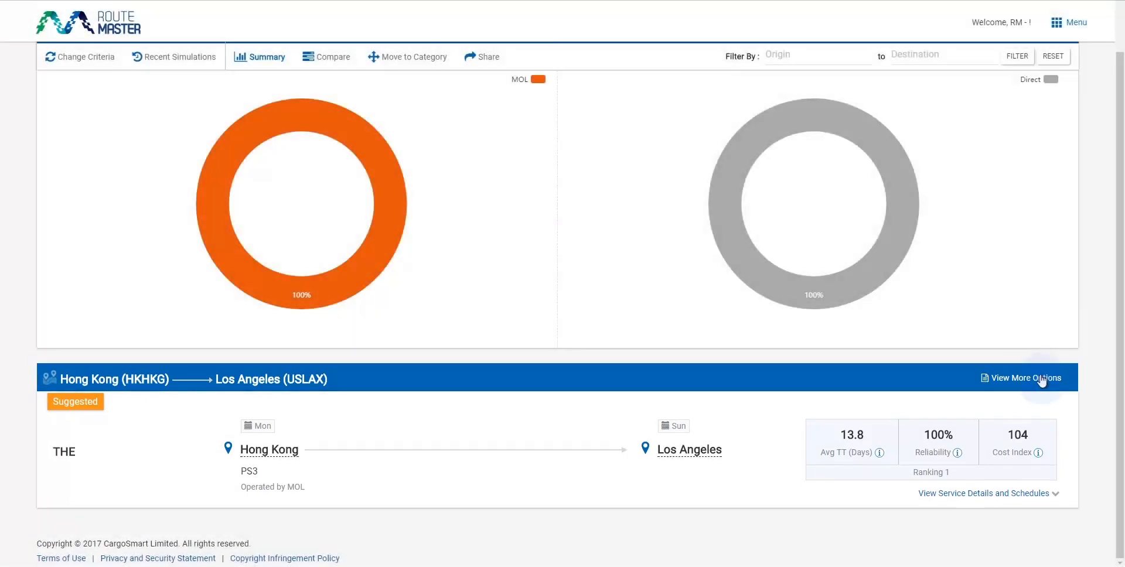
{"action": "left_click", "coordinate": [1025, 378]}
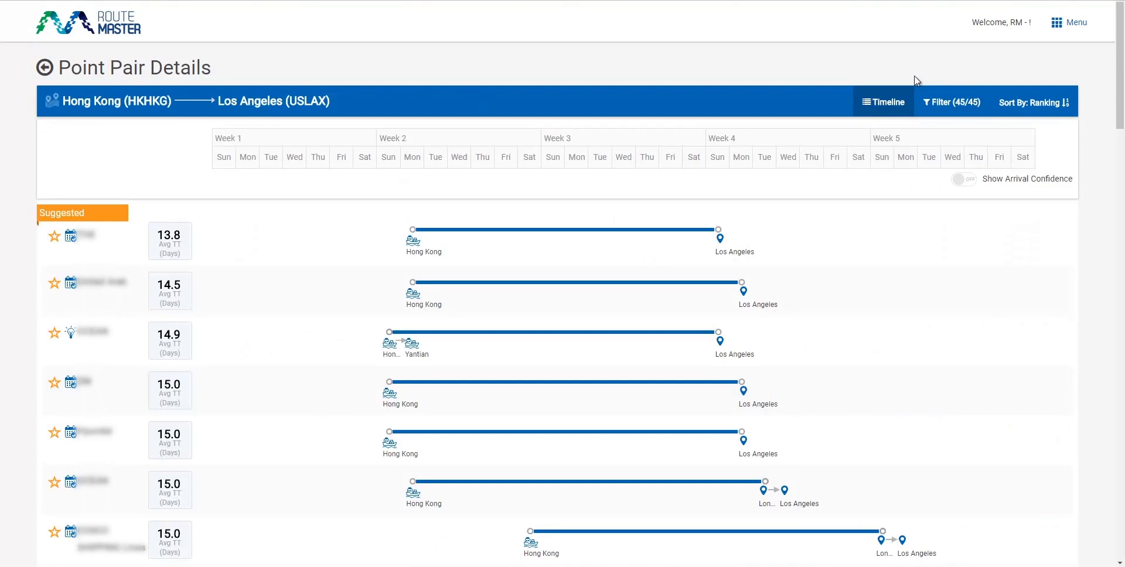
Step: Turn on Show Arrival Confidence on the Point Pair Details timeline
{"action": "left_click", "coordinate": [964, 178]}
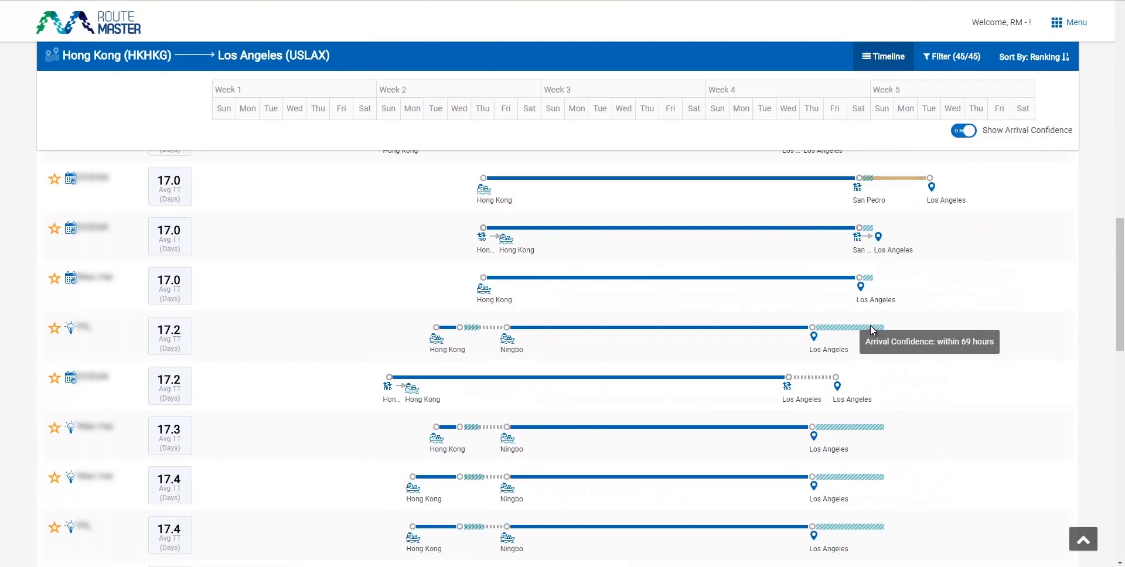
{"action": "mouse_move", "coordinate": [885, 317]}
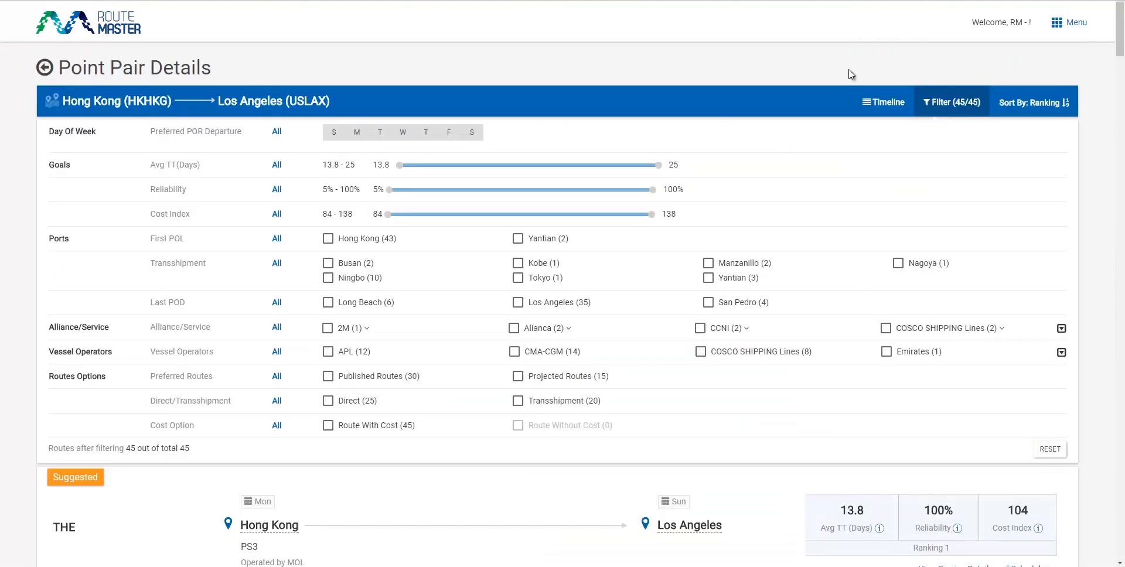
Step: Filter to 14–18 day Sunday direct routes, mark one preferred, and create a sharing link
{"action": "left_click_drag", "start_coordinate": [399, 164], "coordinate": [515, 165]}
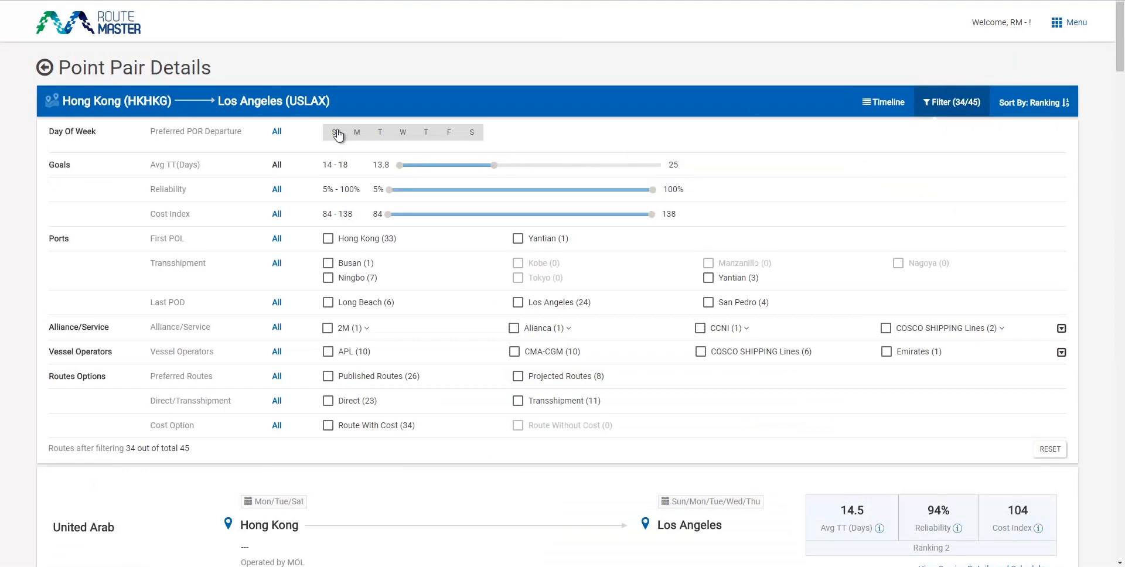
{"action": "left_click", "coordinate": [334, 132]}
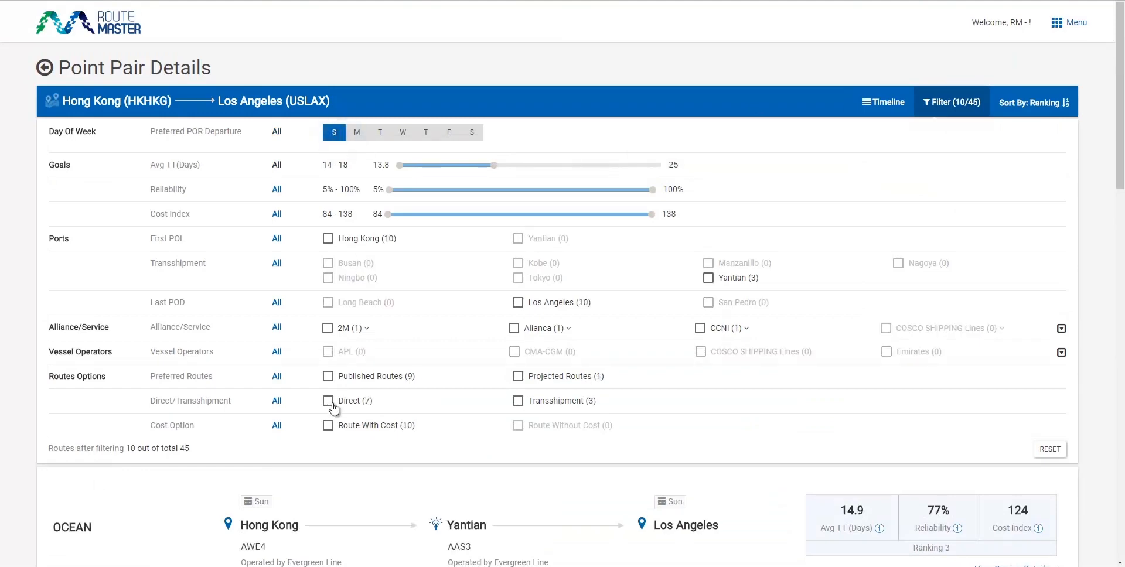
{"action": "left_click", "coordinate": [328, 400]}
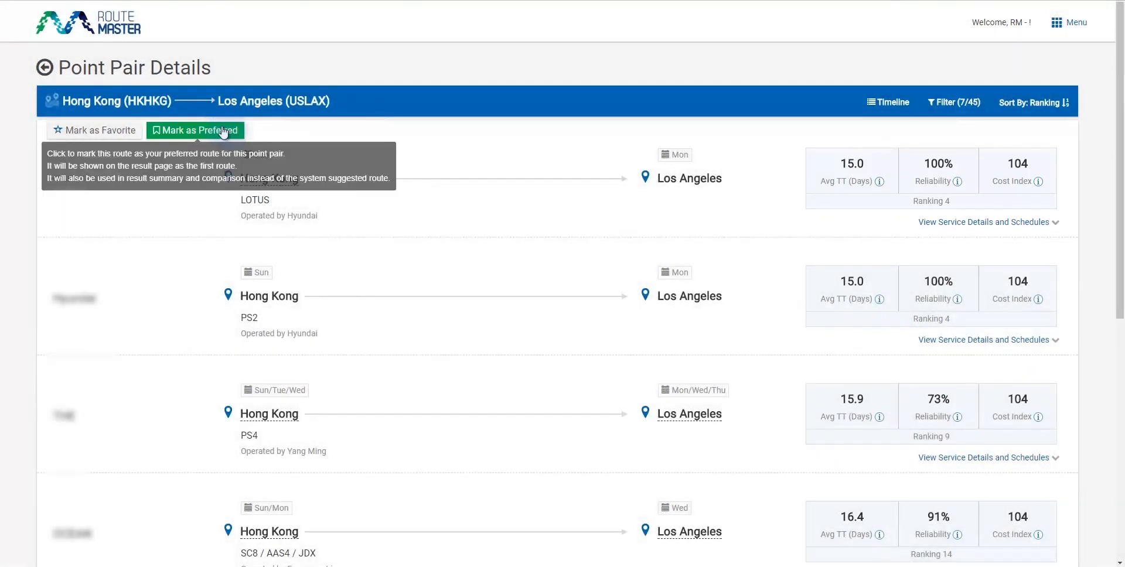
{"action": "left_click", "coordinate": [195, 130]}
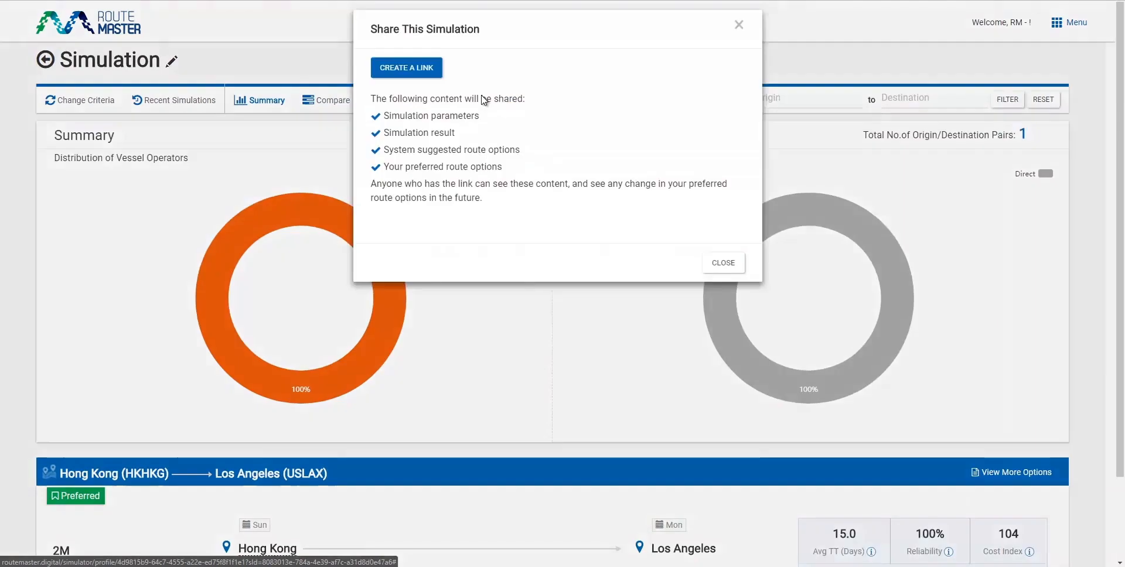
{"action": "left_click", "coordinate": [406, 68]}
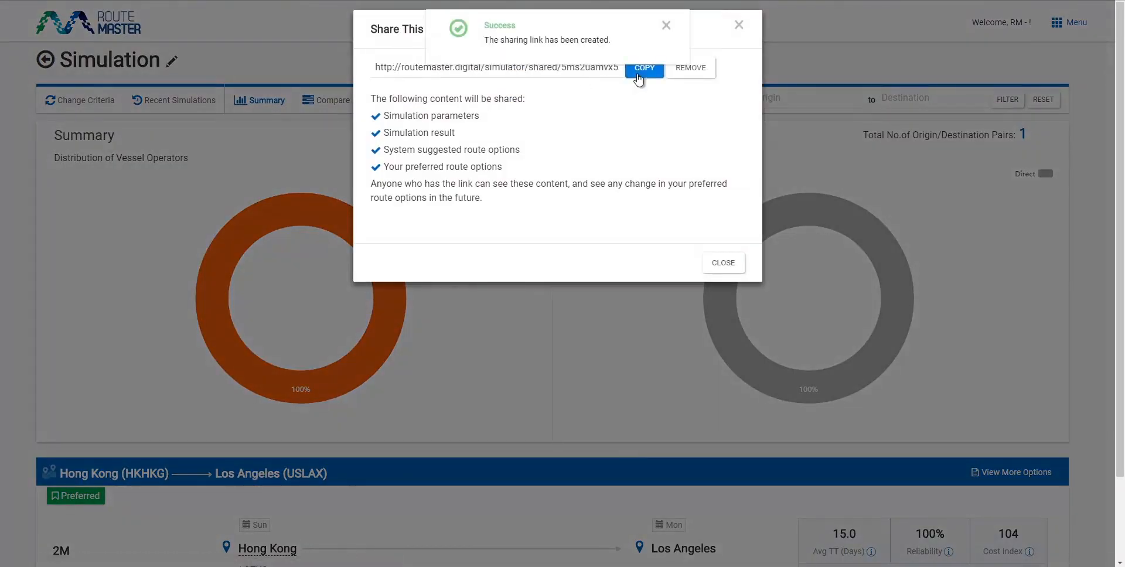